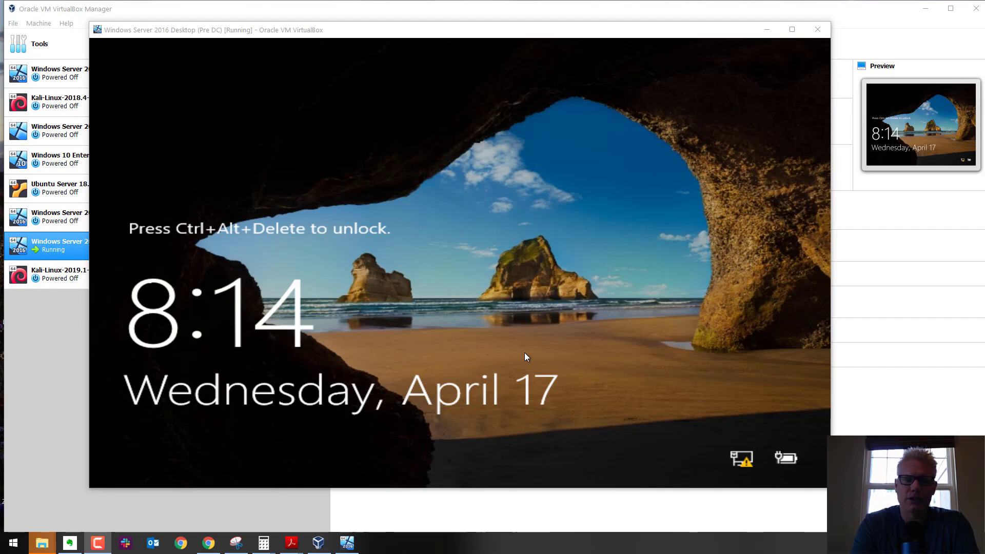
pyautogui.moveTo(189, 75)
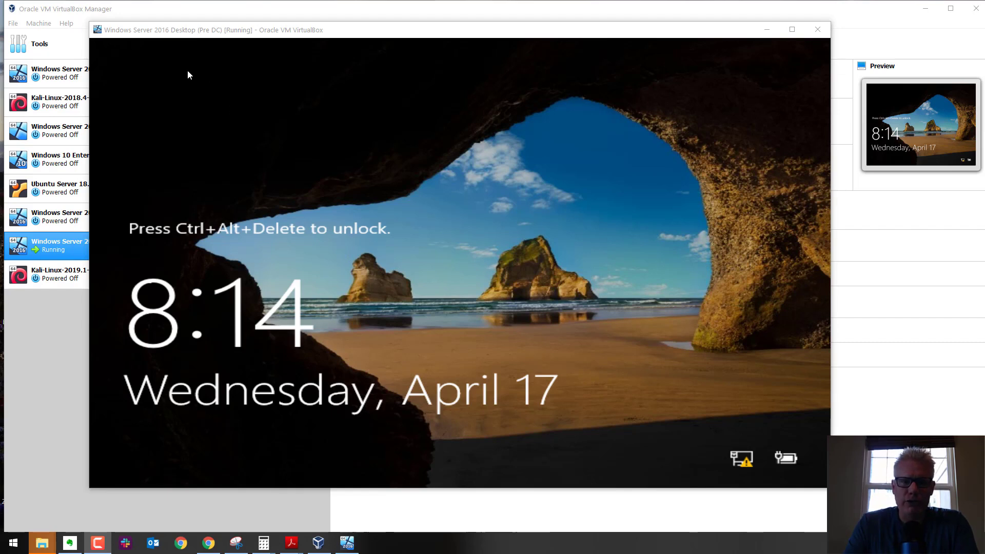
pyautogui.moveTo(163, 43)
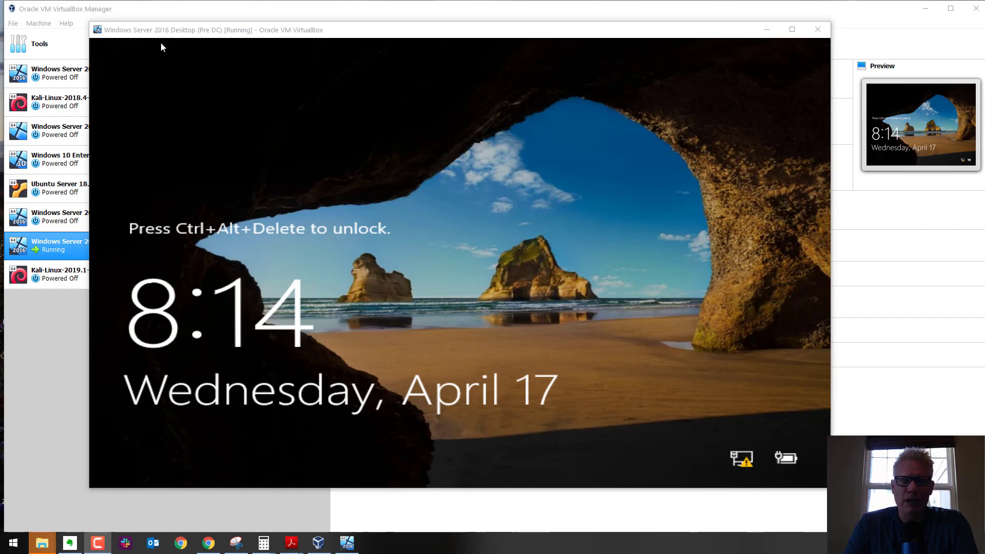
pyautogui.moveTo(174, 62)
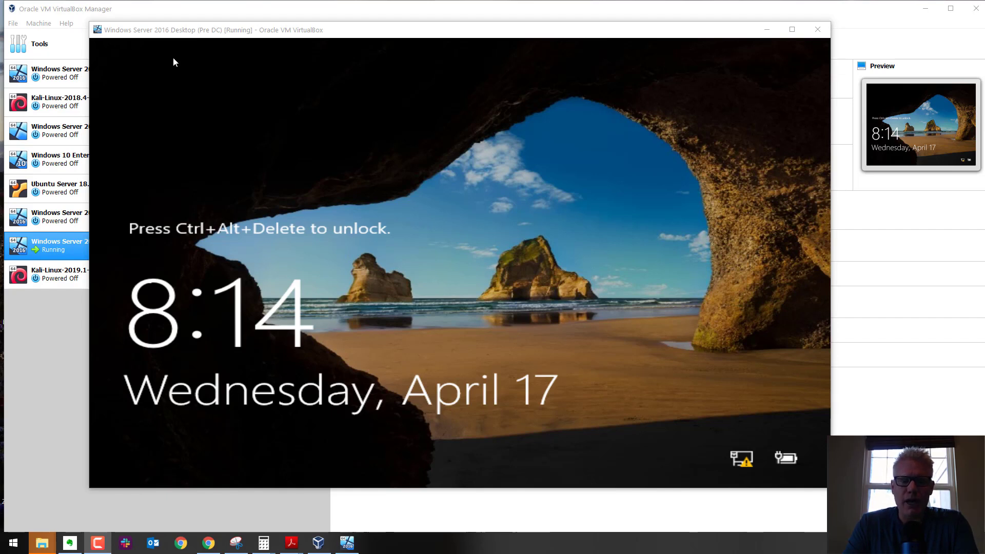
pyautogui.moveTo(179, 83)
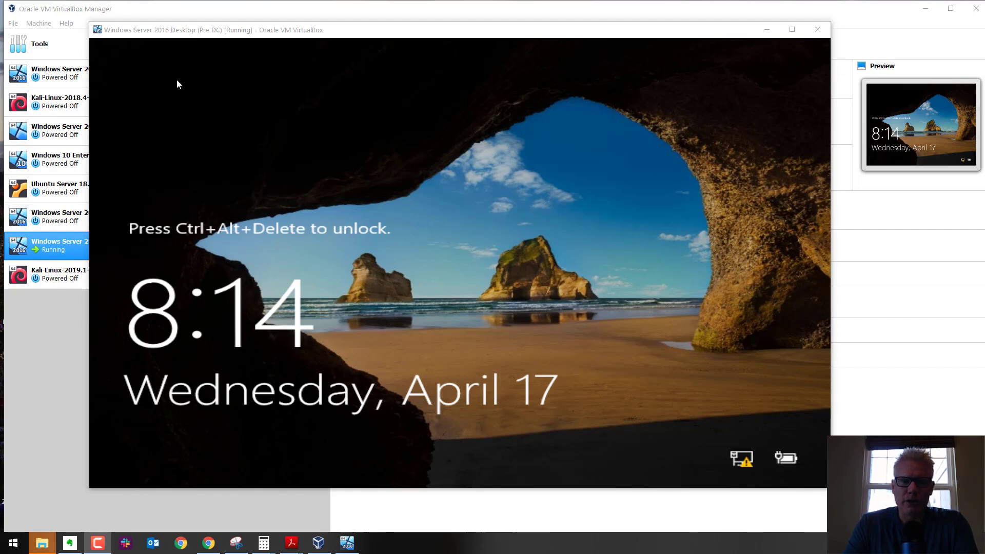
pyautogui.moveTo(309, 143)
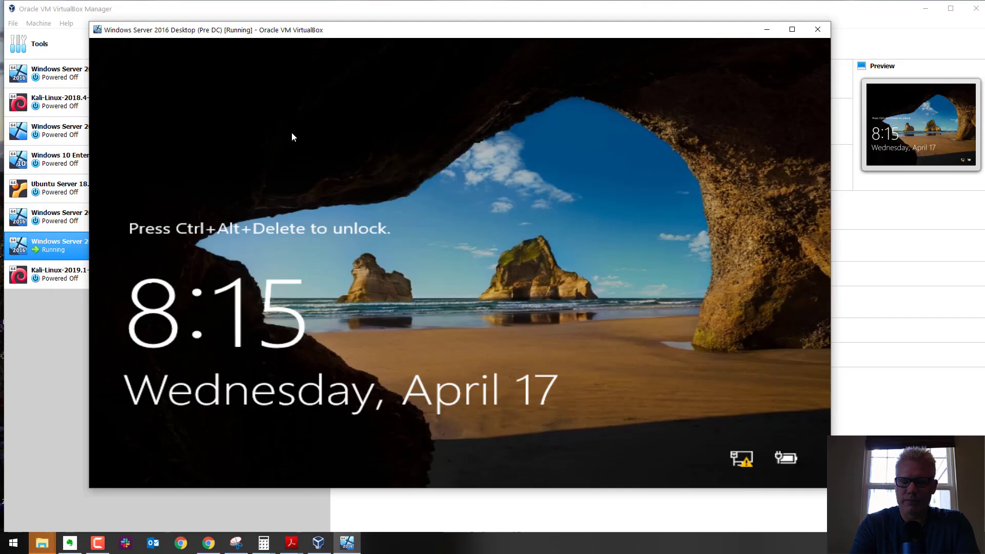
# Step: Unlock the Windows Server guest with Ctrl+Alt+Delete, enter the password and dismiss the expired-password notice
pyautogui.press('ctrl+alt+delete')
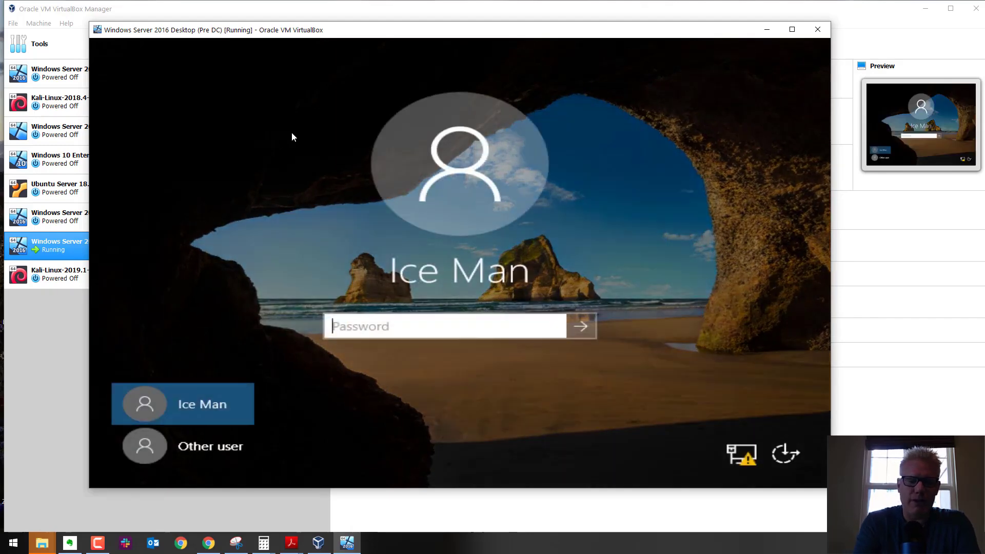
pyautogui.write('password')
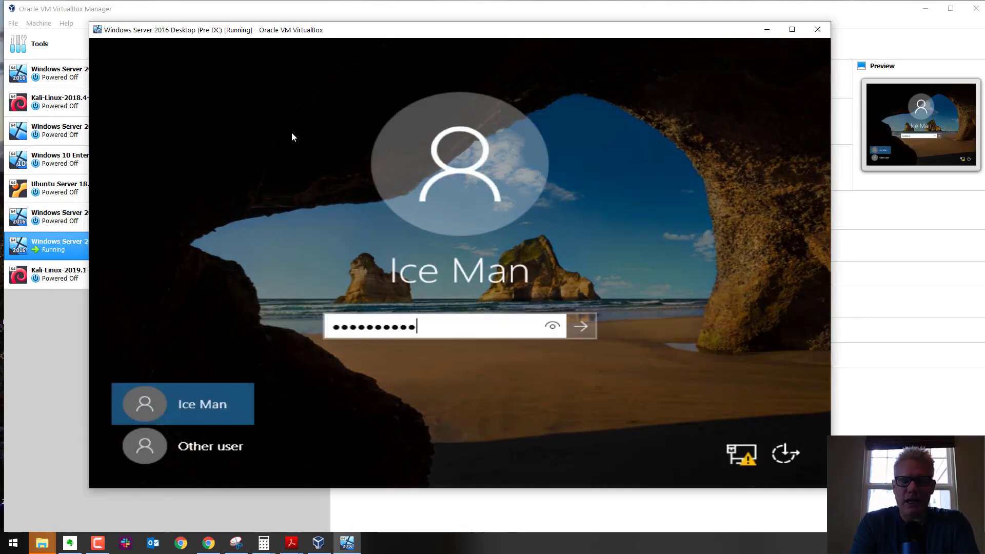
pyautogui.moveTo(589, 271)
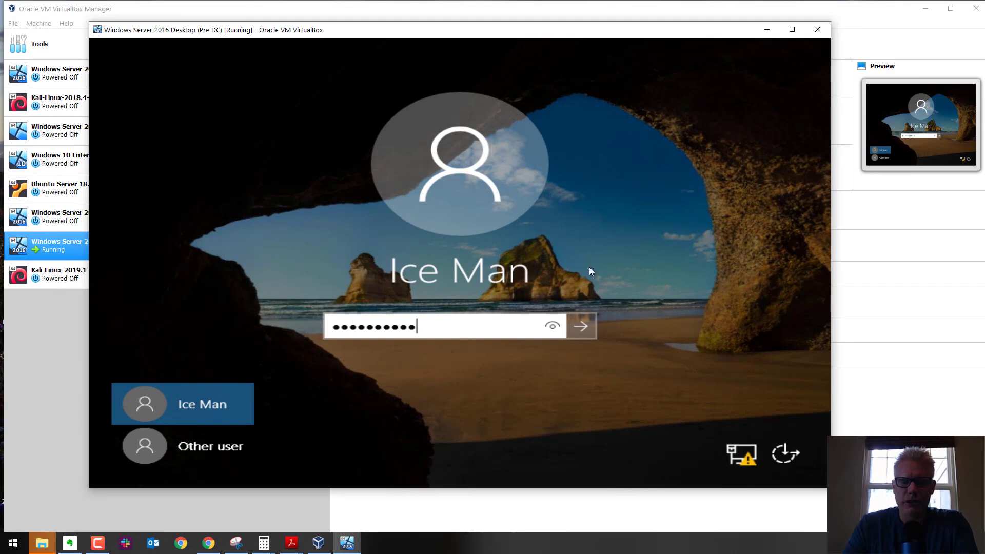
pyautogui.click(580, 326)
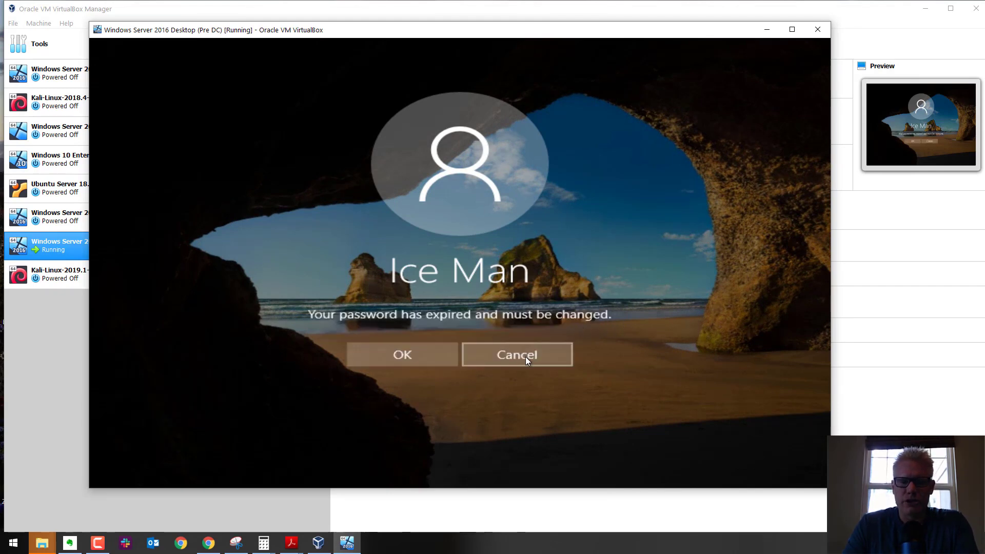
pyautogui.click(516, 354)
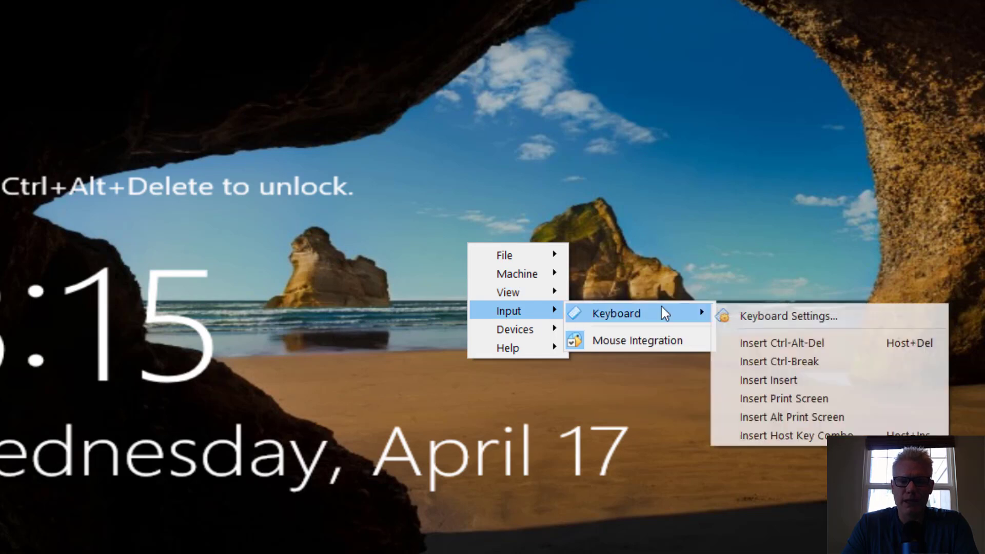
pyautogui.moveTo(798, 343)
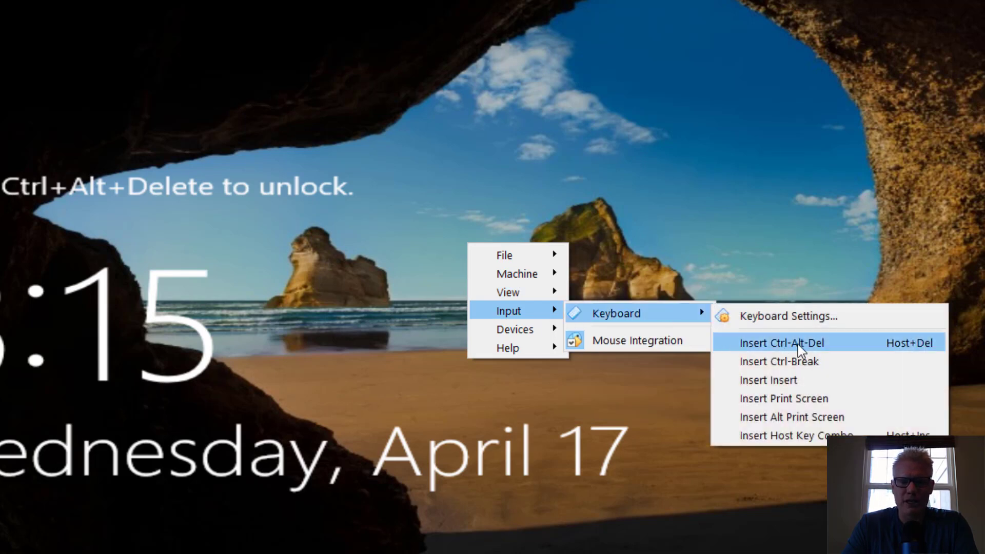
pyautogui.moveTo(869, 351)
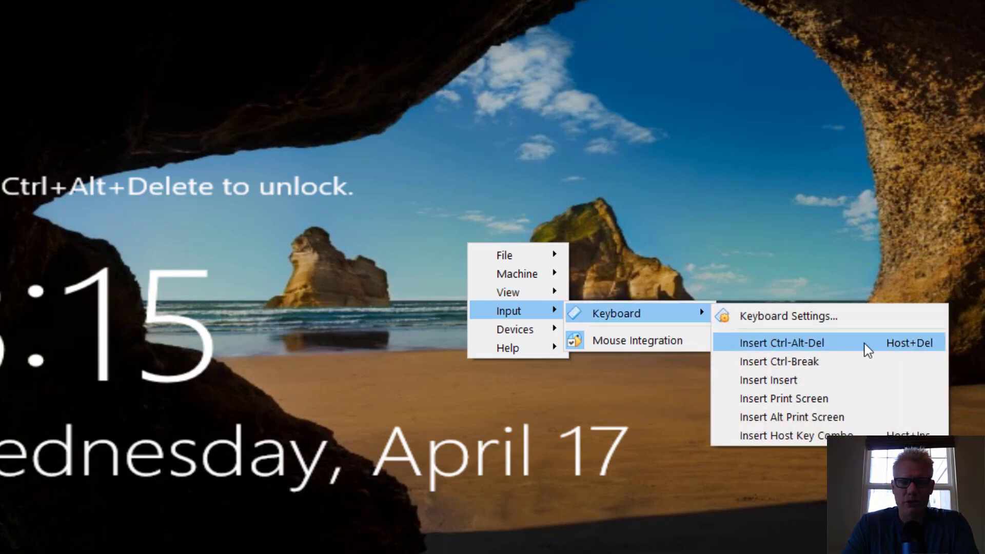
pyautogui.moveTo(895, 353)
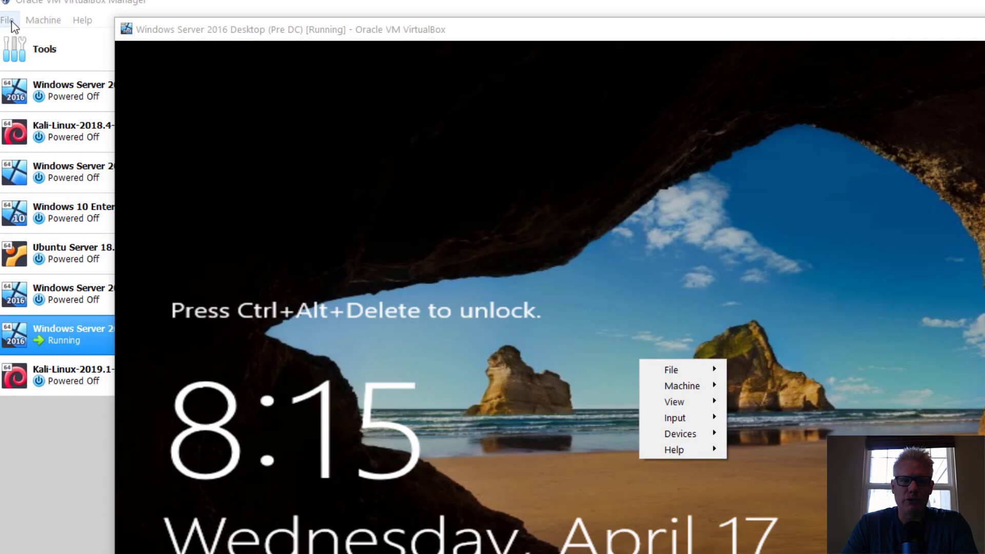
# Step: Show File > Preferences on the Input page, enlarged to list the VirtualBox Manager shortcuts
pyautogui.click(7, 19)
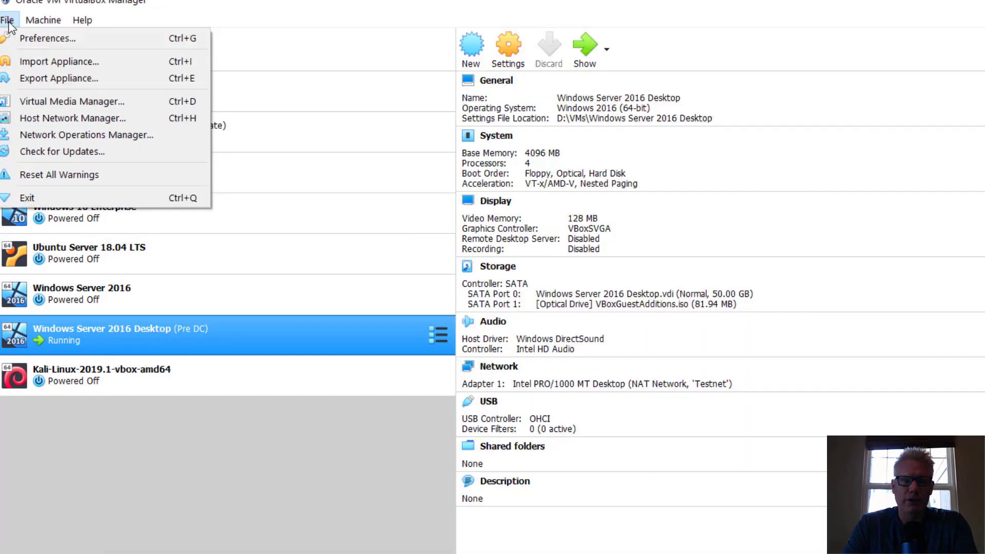
pyautogui.click(48, 38)
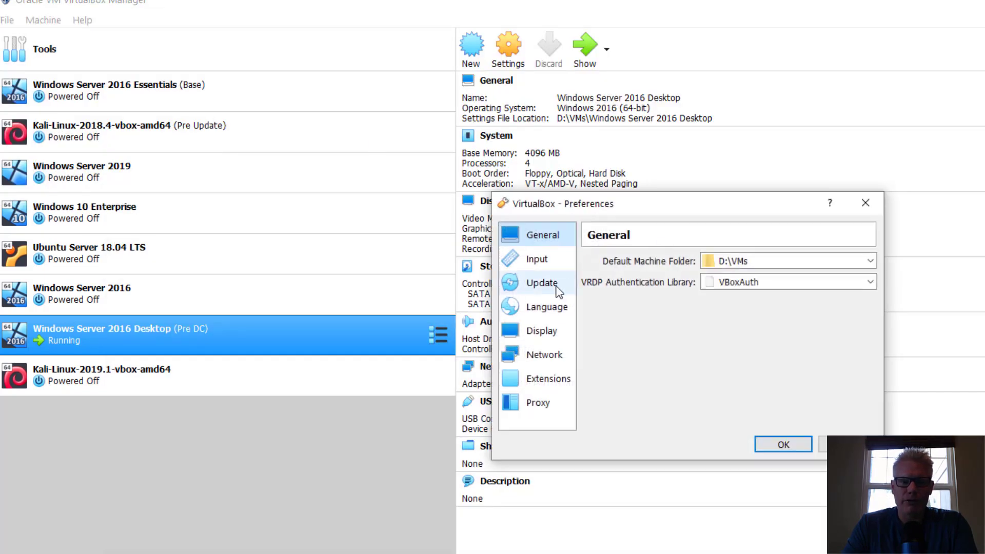
pyautogui.moveTo(536, 306)
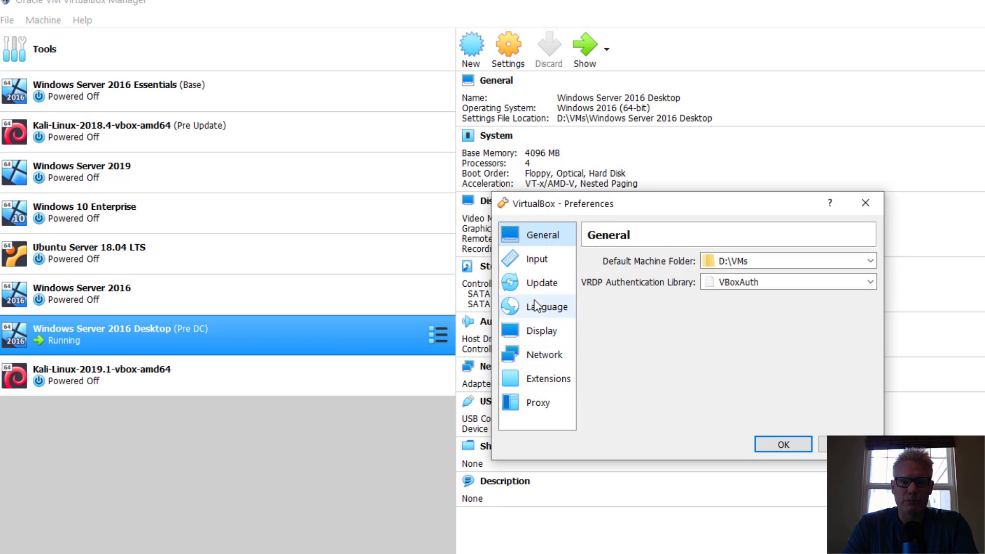
pyautogui.click(536, 259)
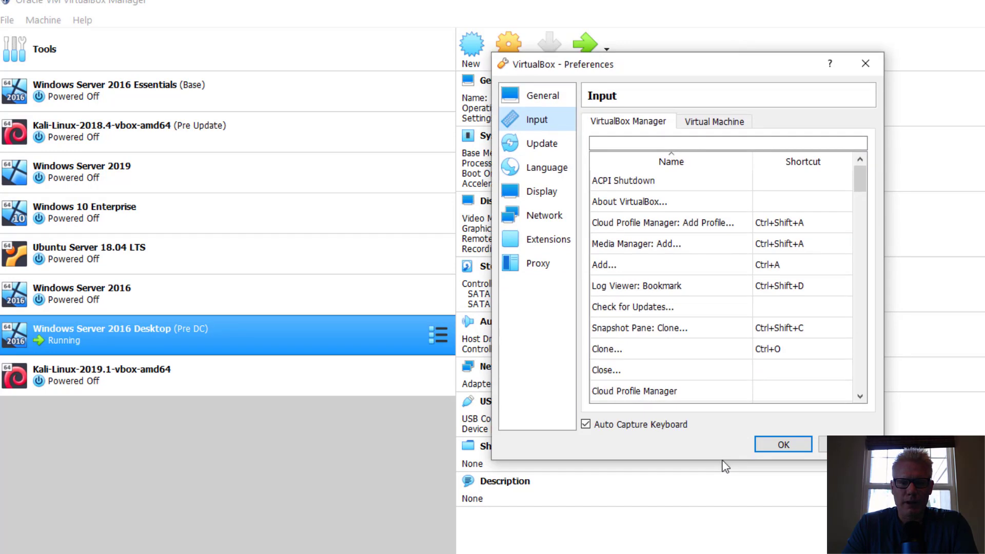
pyautogui.click(714, 122)
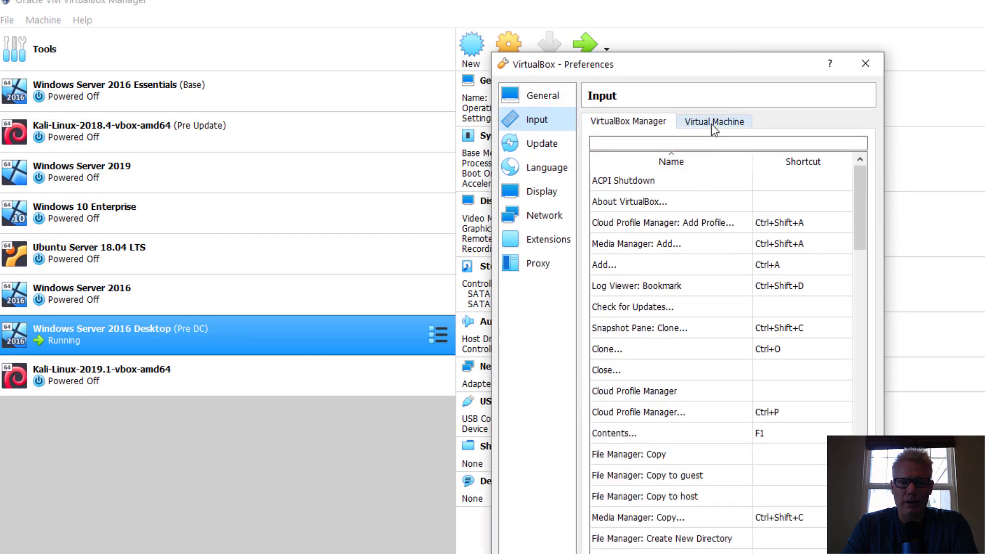
# Step: Switch to the Virtual Machine shortcut list and locate Insert Ctrl-Alt-Del assigned Host+Del
pyautogui.click(714, 122)
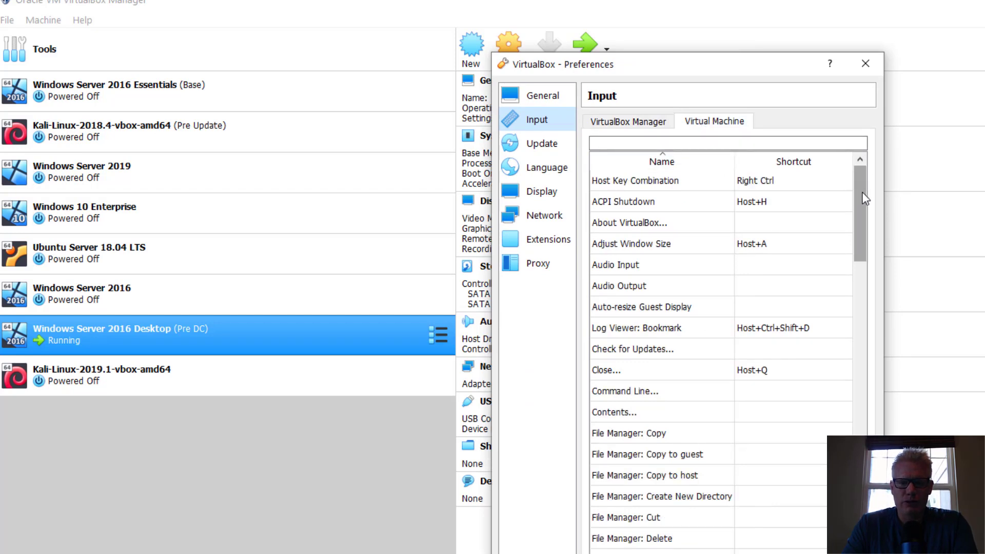
pyautogui.scroll(-3)
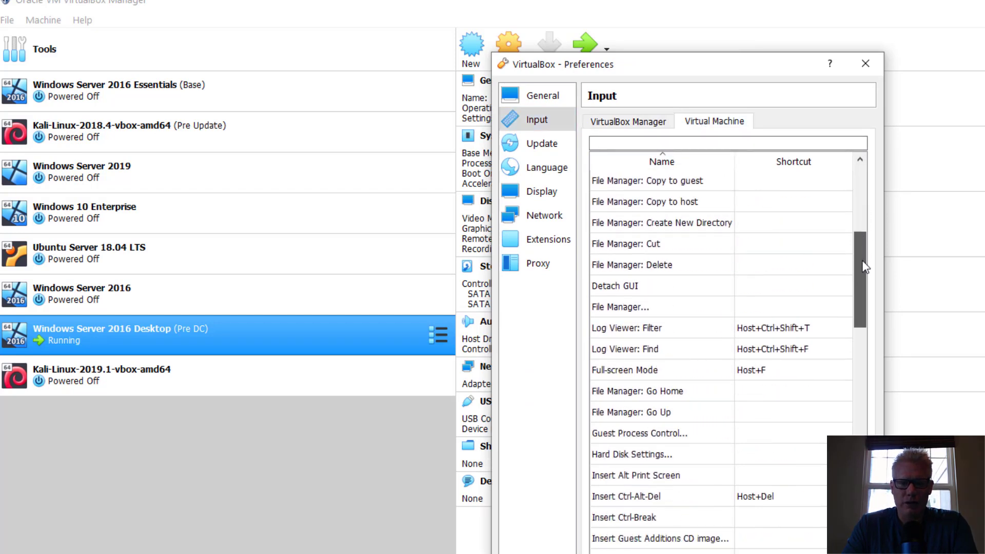
pyautogui.scroll(-3)
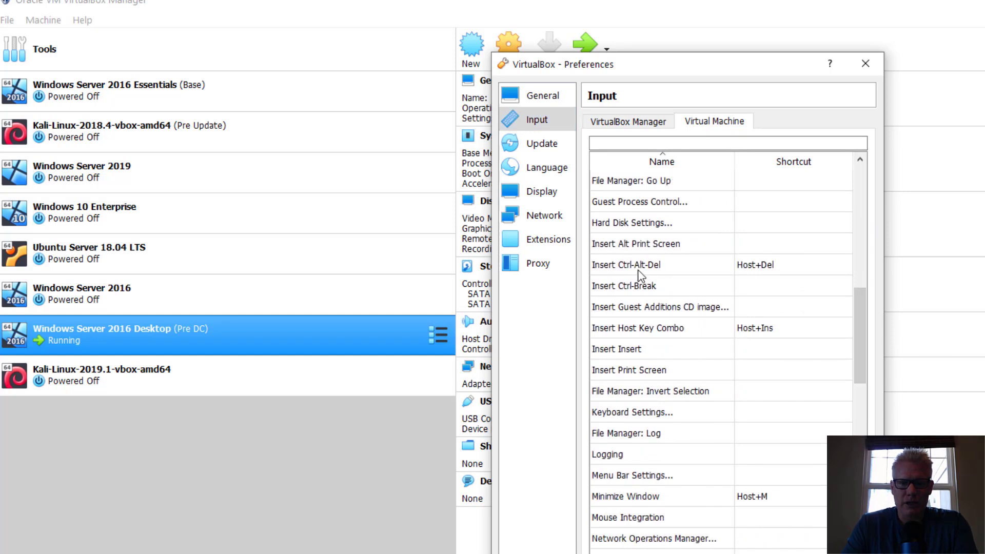
pyautogui.click(637, 265)
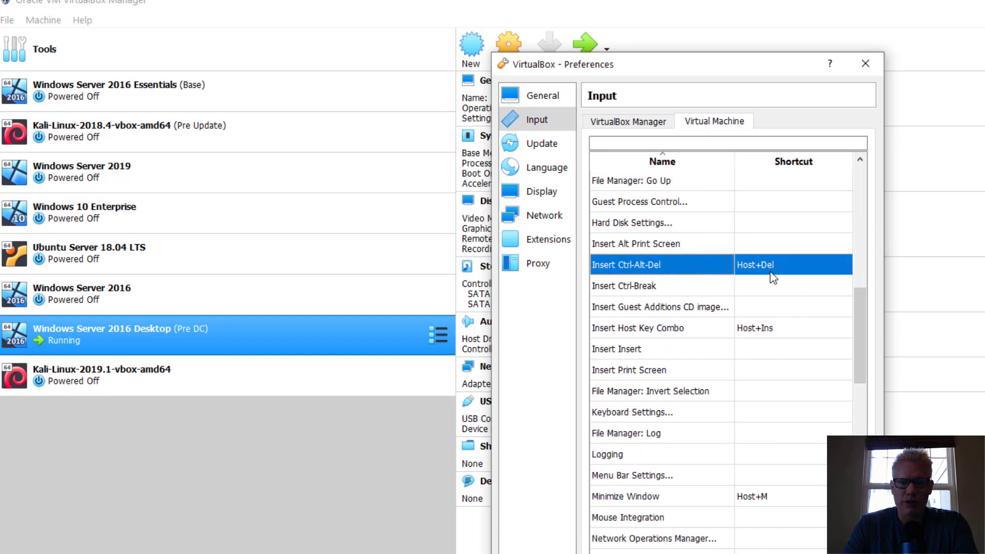
pyautogui.moveTo(765, 276)
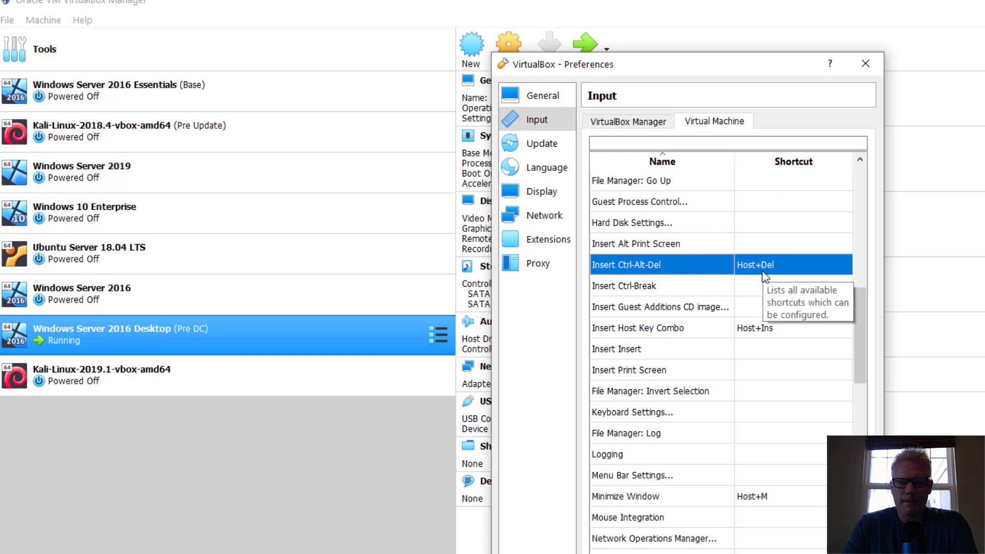
pyautogui.moveTo(745, 345)
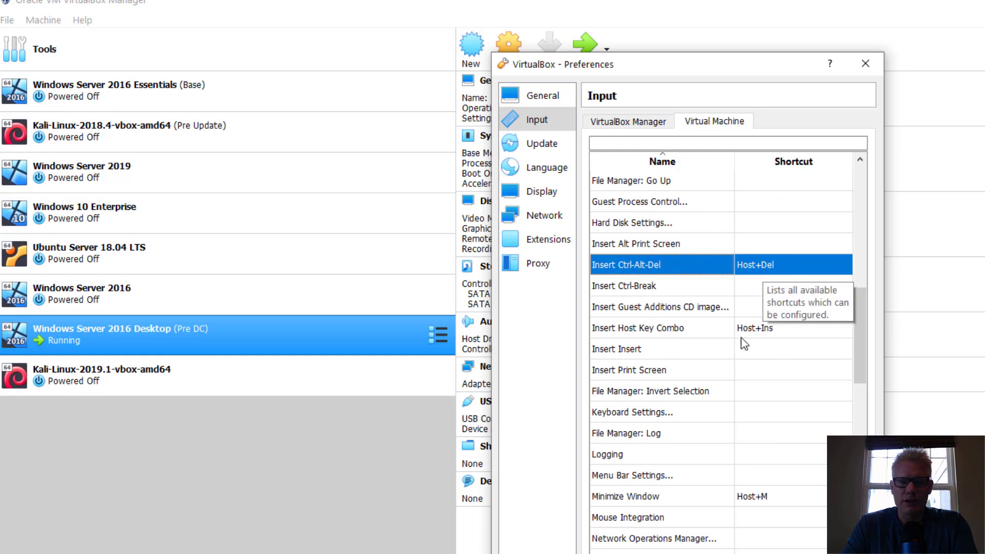
pyautogui.moveTo(861, 302)
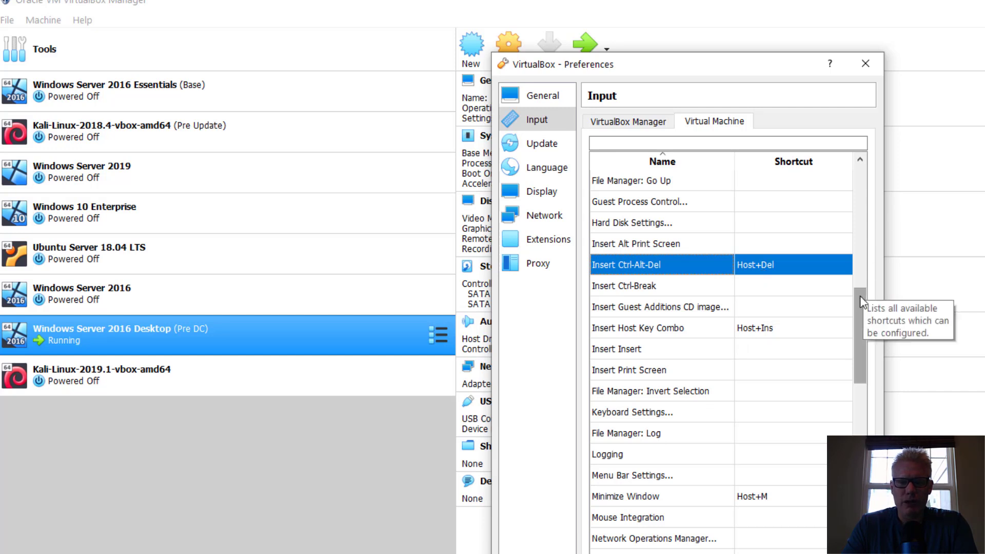
# Step: Note the Popup Menu shortcut, then select Insert Ctrl-Alt-Del's shortcut field for editing
pyautogui.scroll(-3)
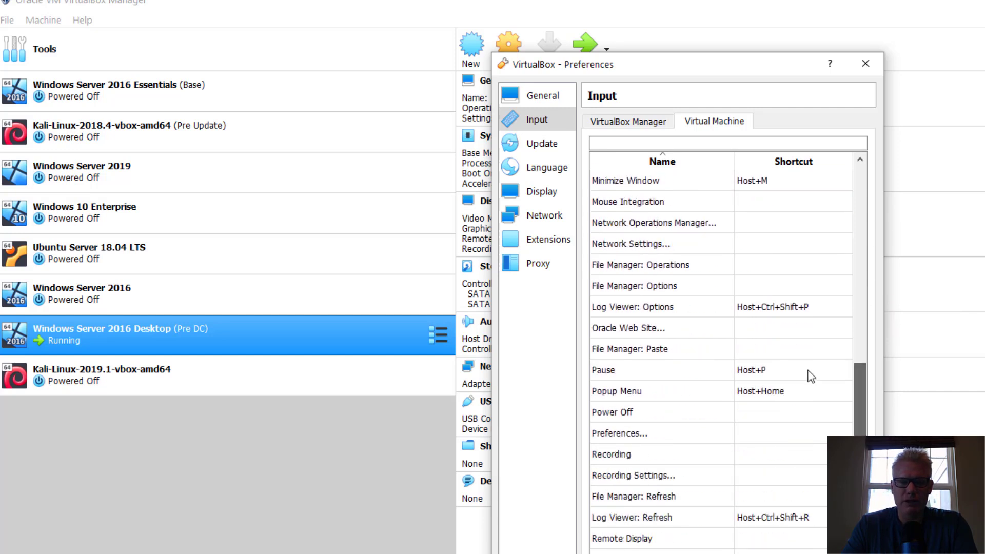
pyautogui.click(662, 391)
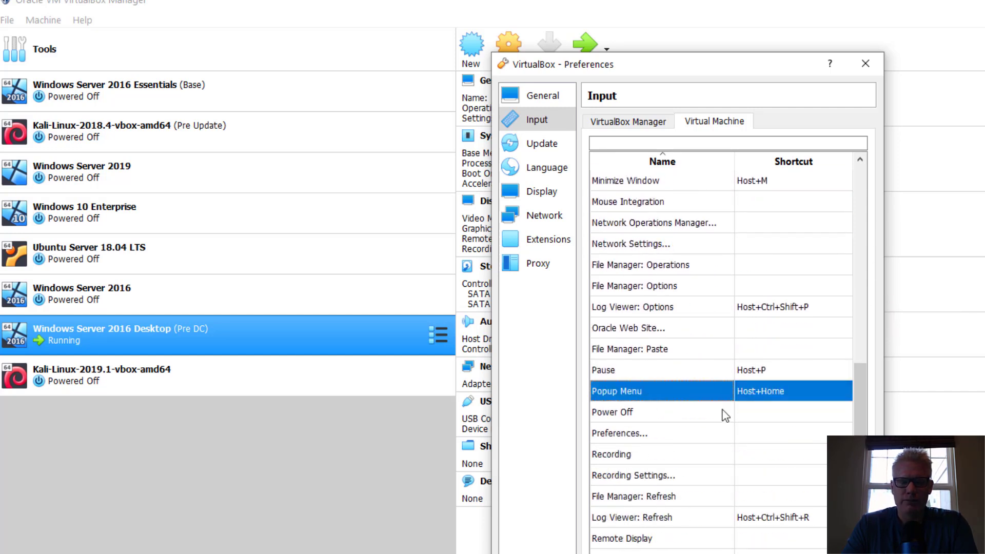
pyautogui.moveTo(802, 392)
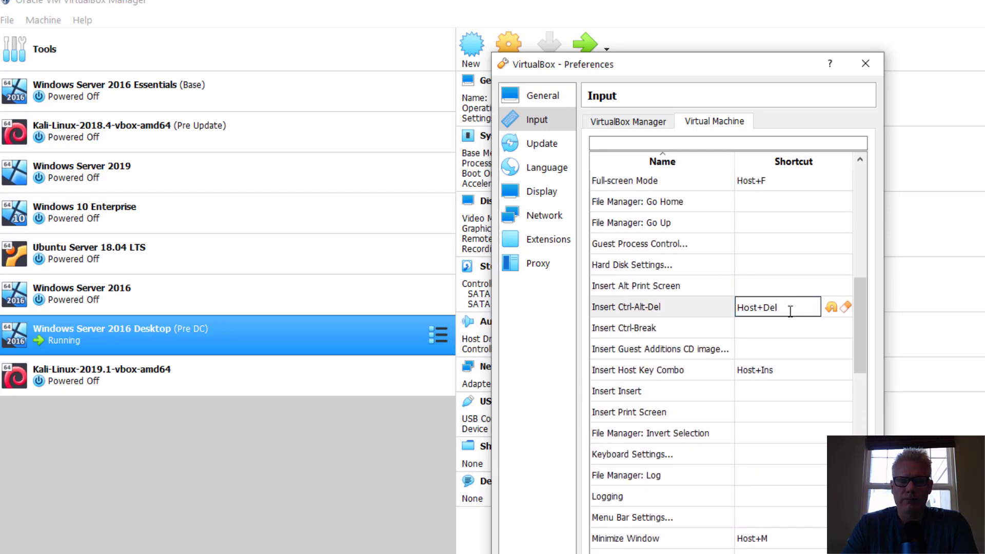
pyautogui.click(865, 64)
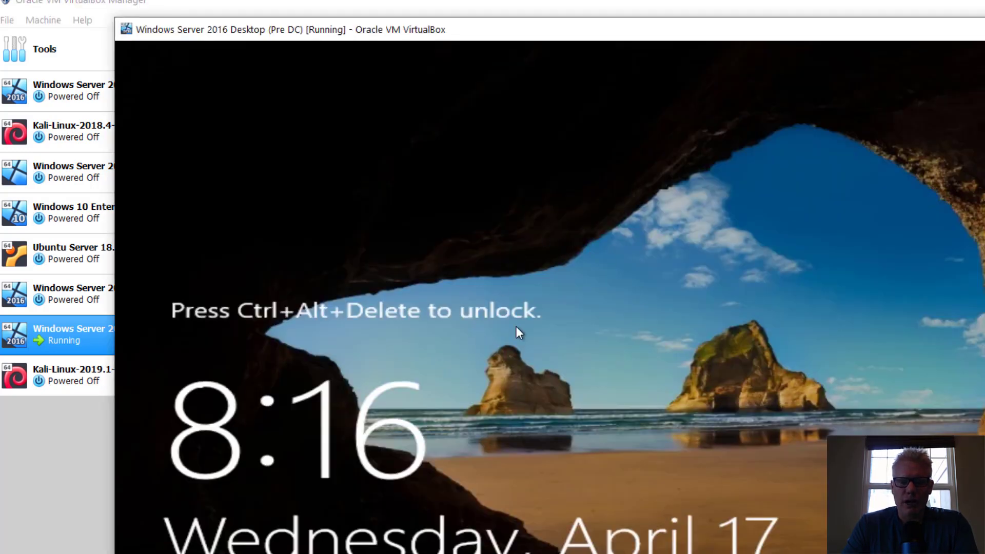
pyautogui.moveTo(581, 370)
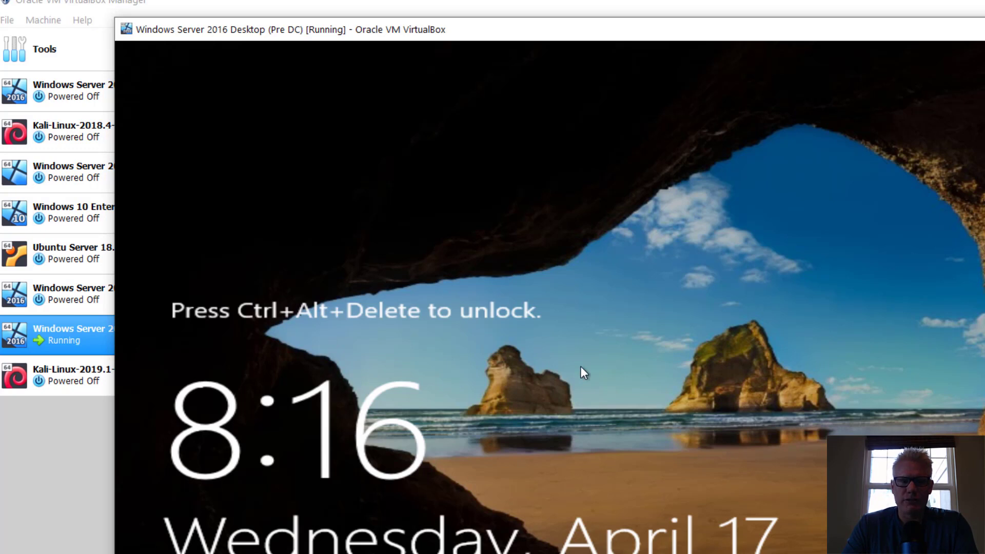
pyautogui.moveTo(594, 385)
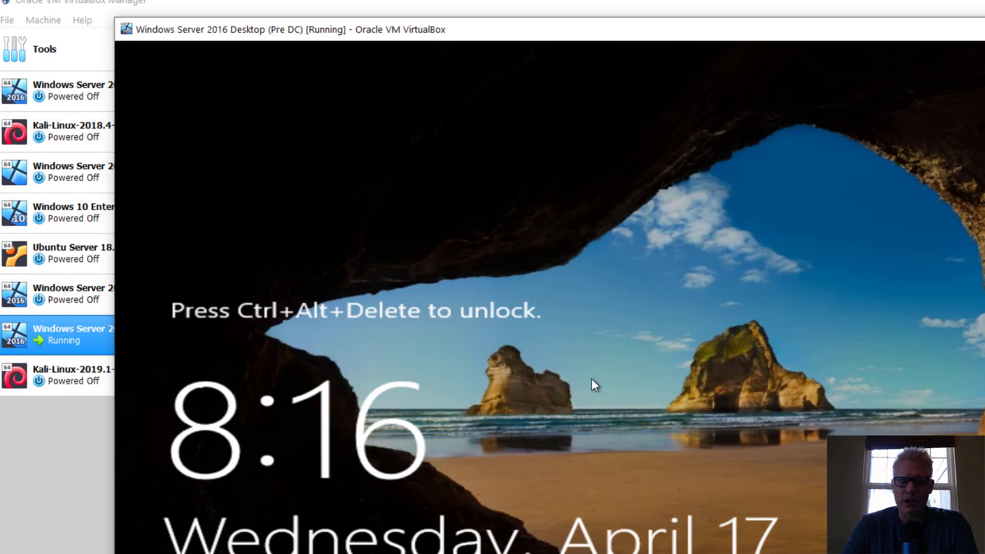
pyautogui.moveTo(630, 358)
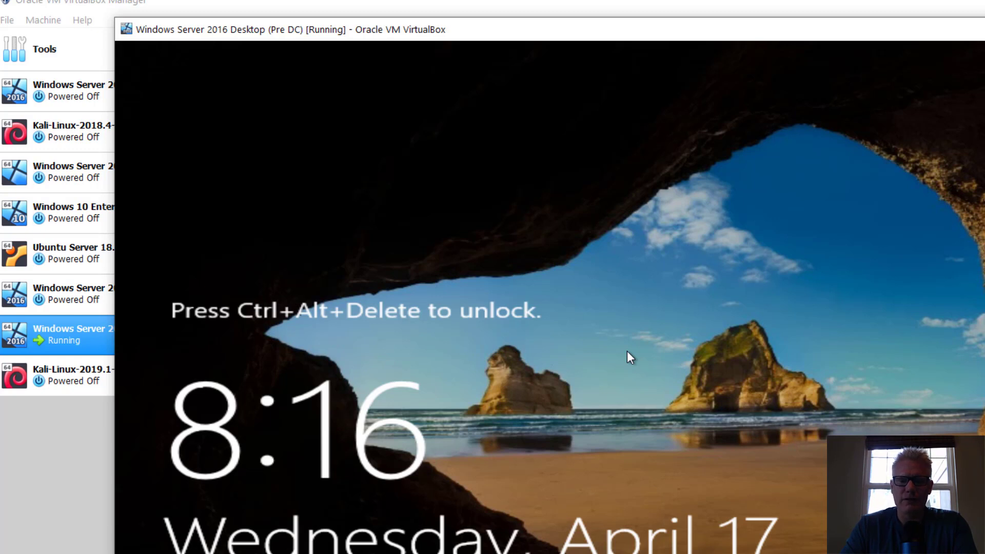
pyautogui.moveTo(657, 397)
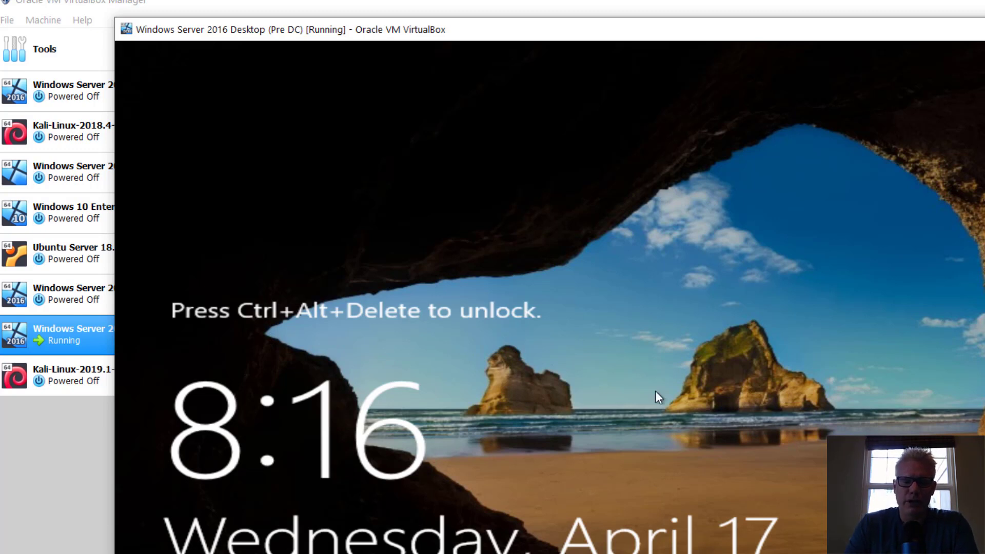